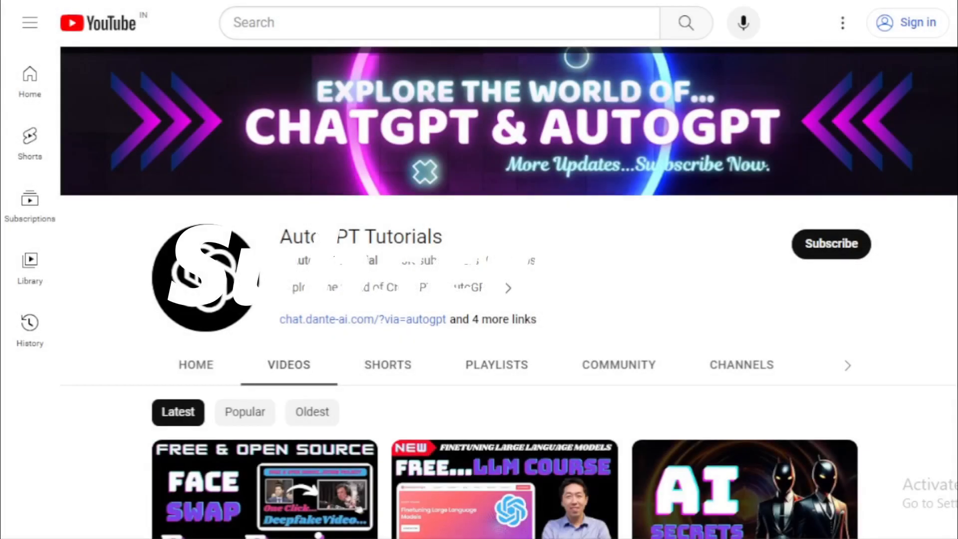
scroll("down", 3)
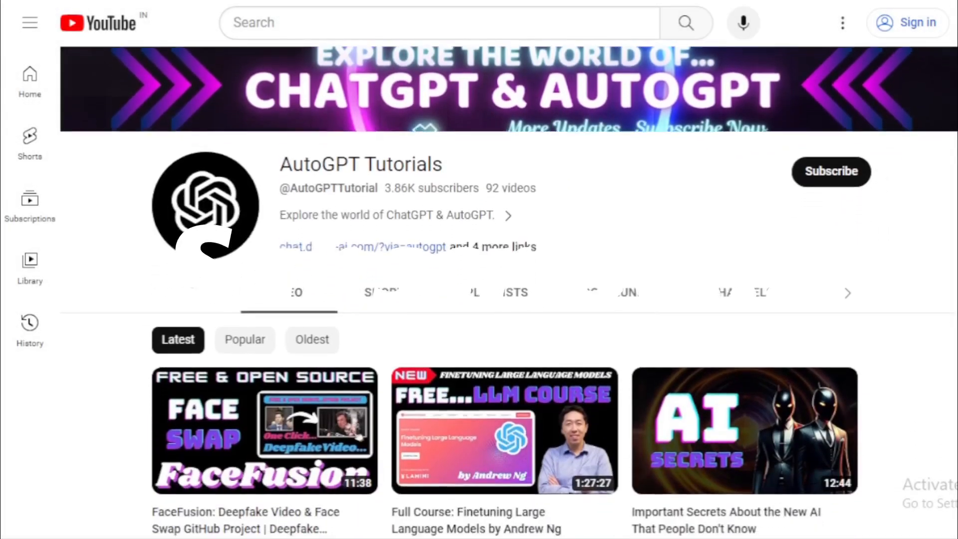
scroll("down", 3)
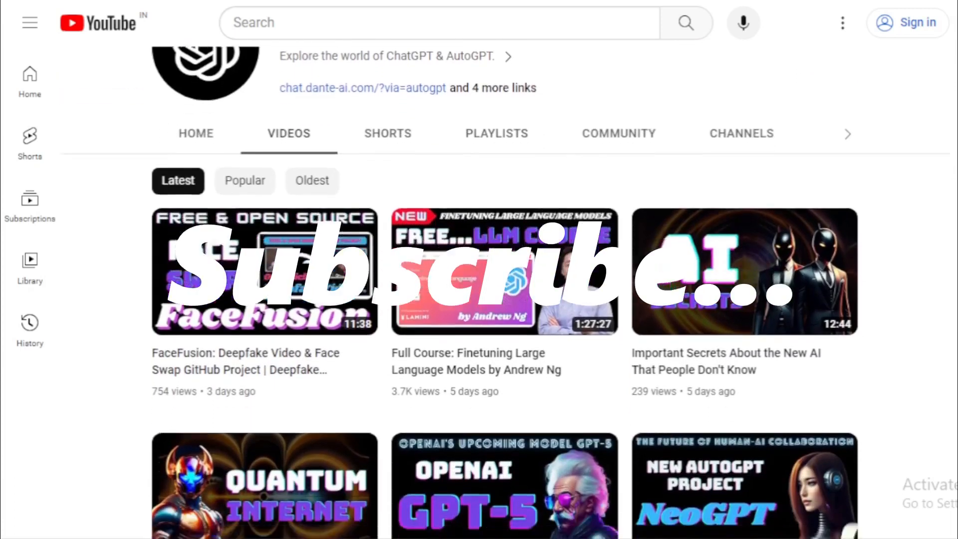
scroll("down", 3)
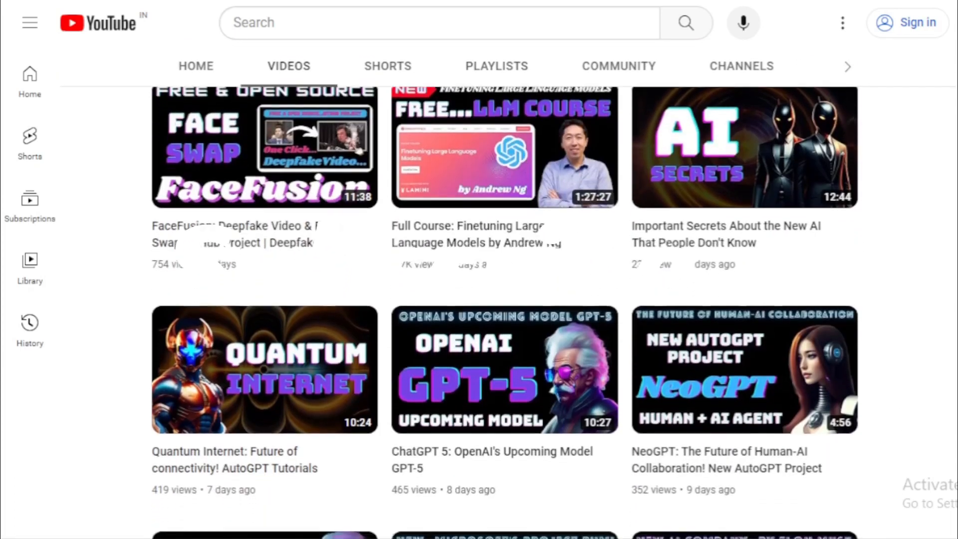
scroll("down", 3)
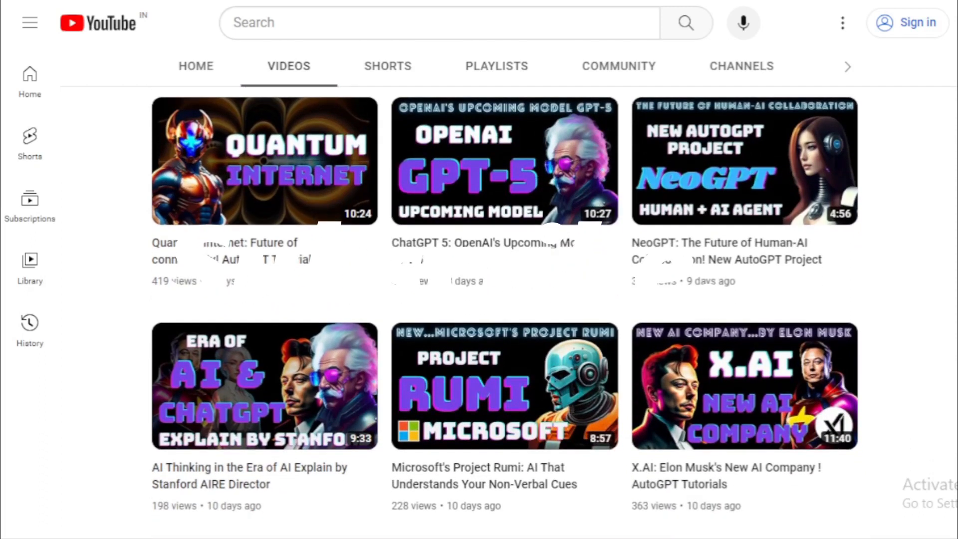
scroll("down", 3)
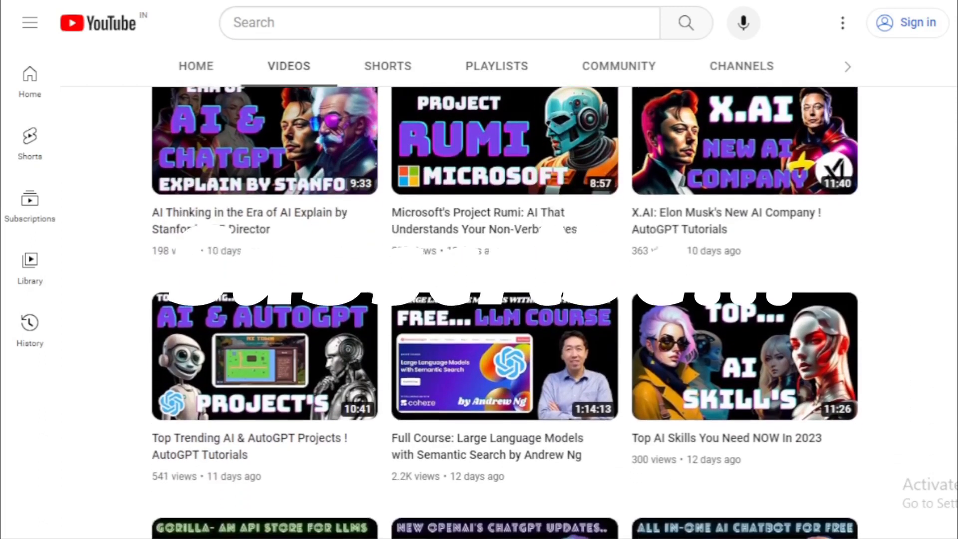
scroll("down", 3)
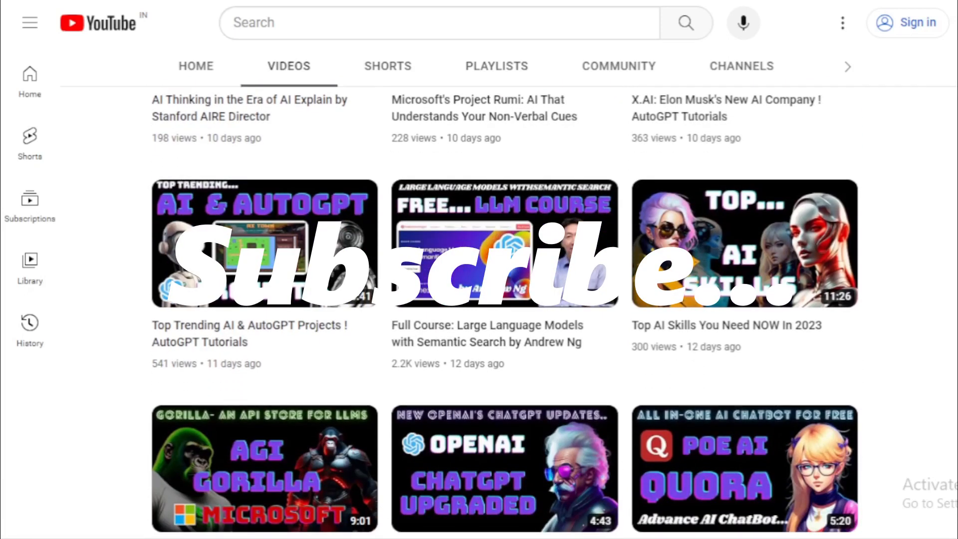
scroll("down", 3)
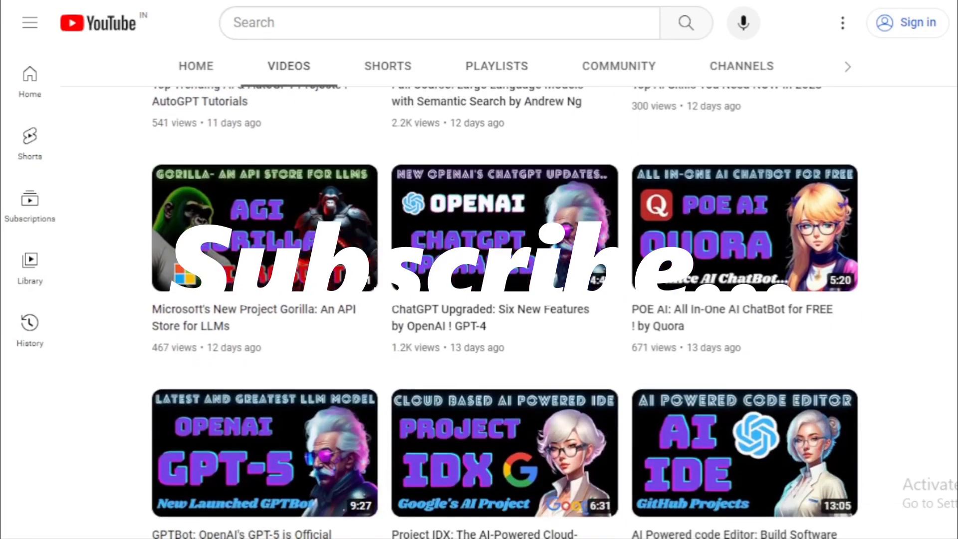
scroll("down", 3)
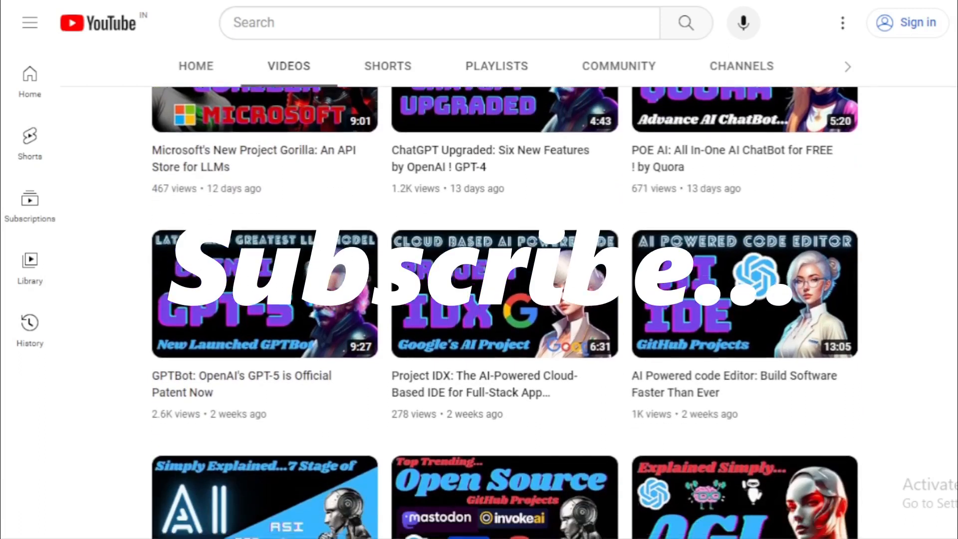
scroll("down", 3)
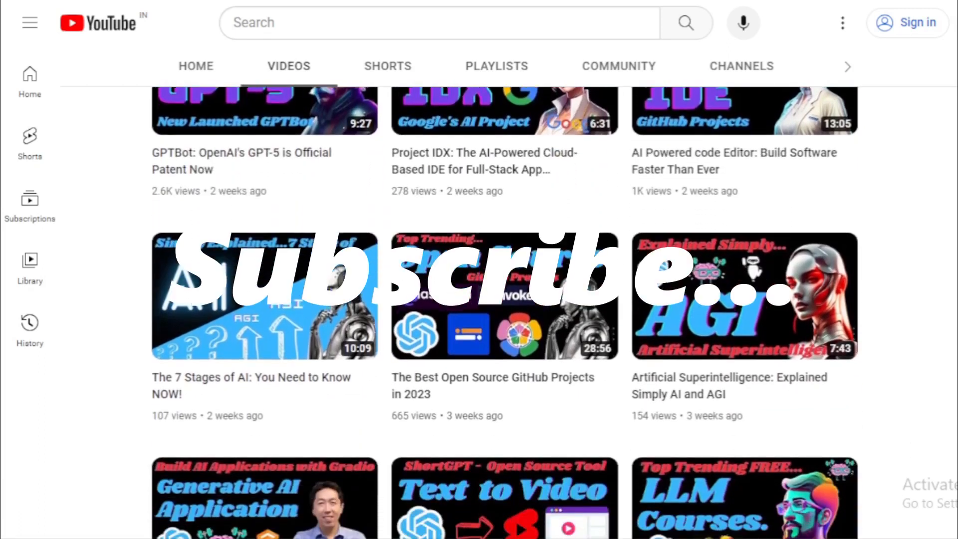
scroll("down", 3)
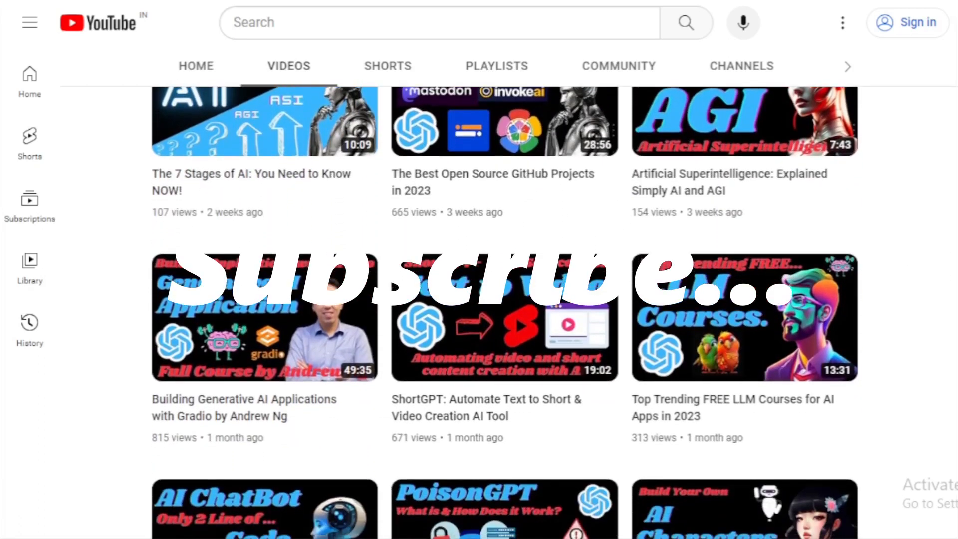
scroll("down", 3)
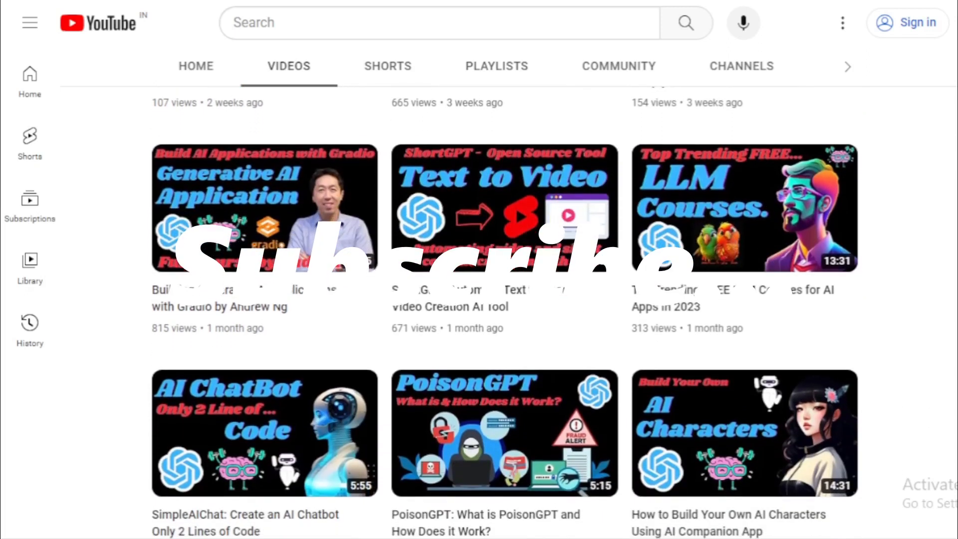
scroll("down", 3)
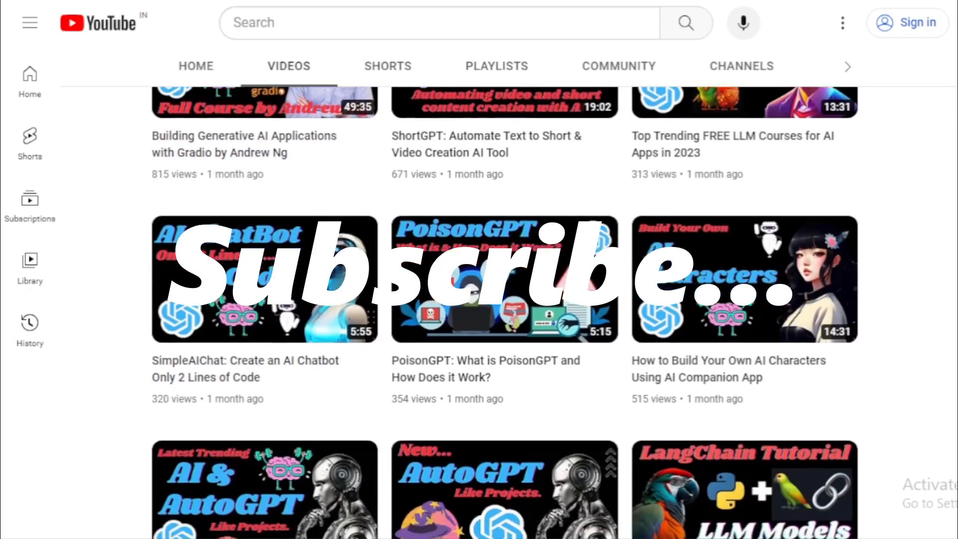
scroll("down", 3)
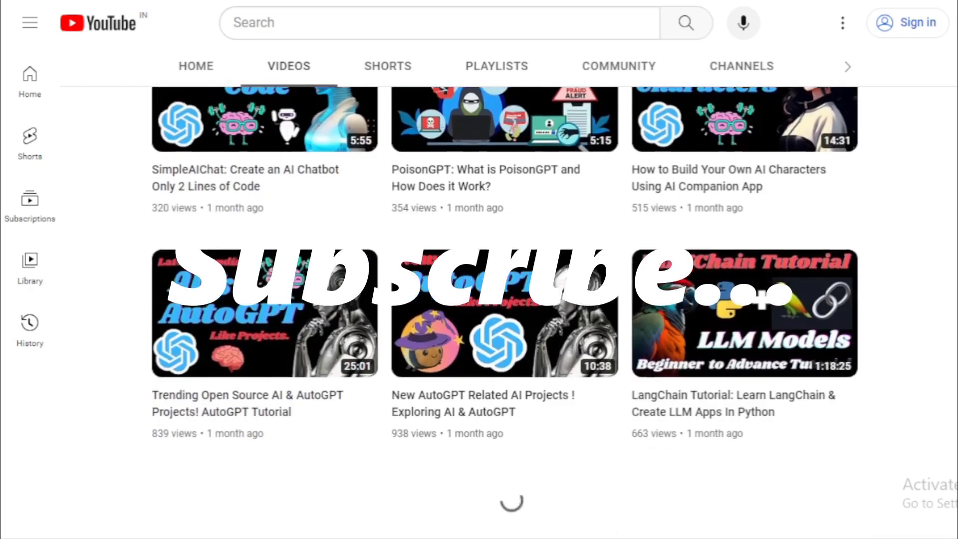